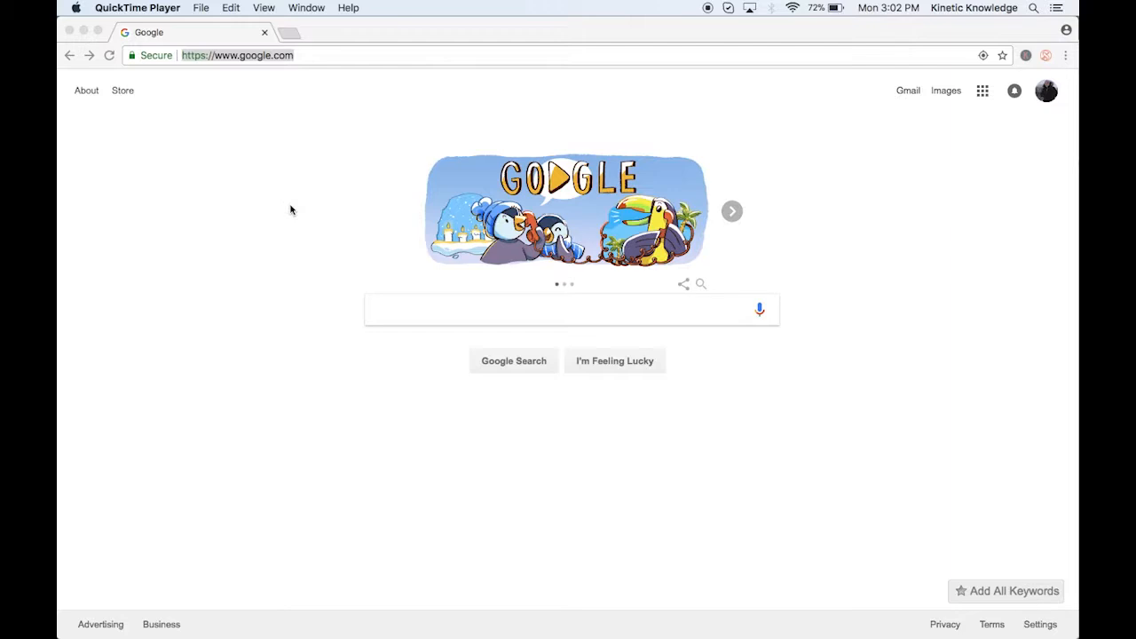
mouse_move(267, 108)
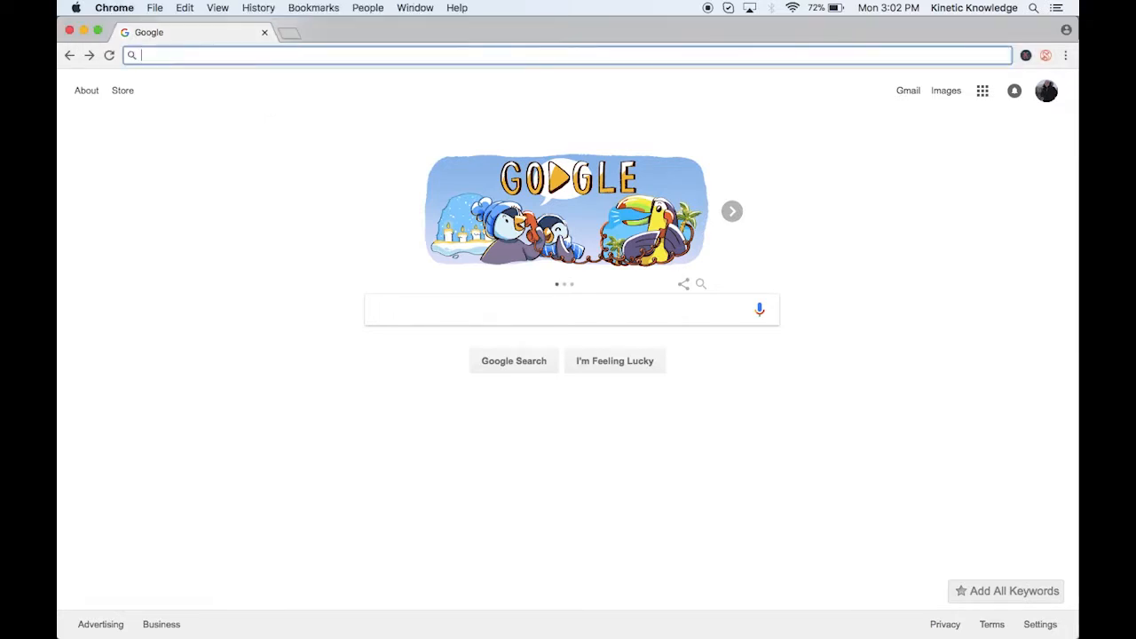
Go to business.google.com via the Google My Business address-bar suggestion
type("business.google.com")
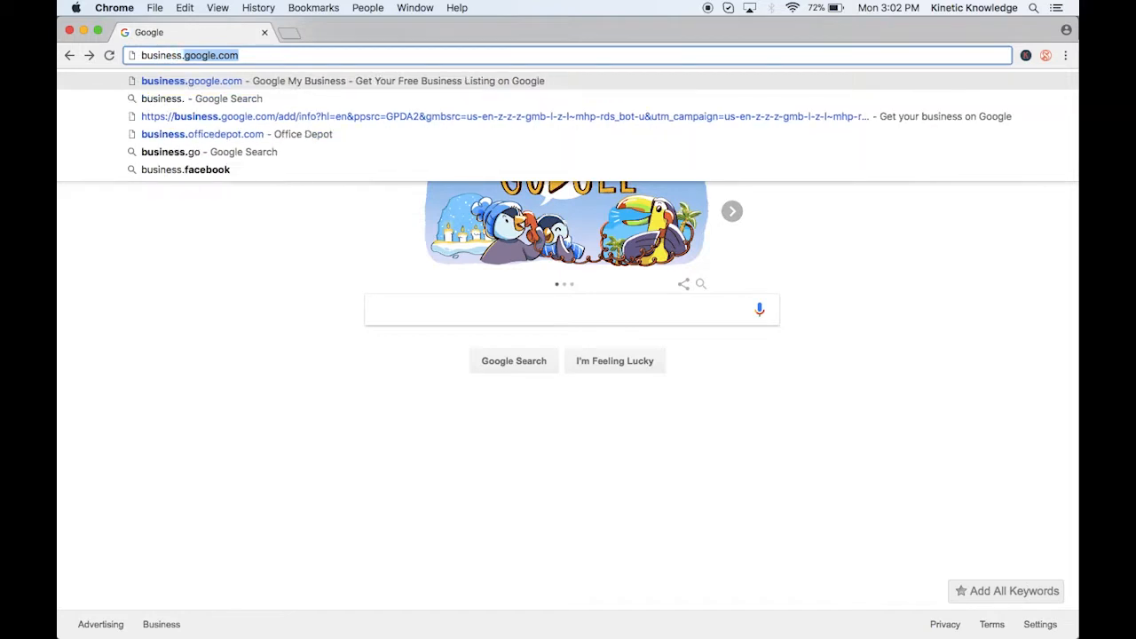
left_click(343, 81)
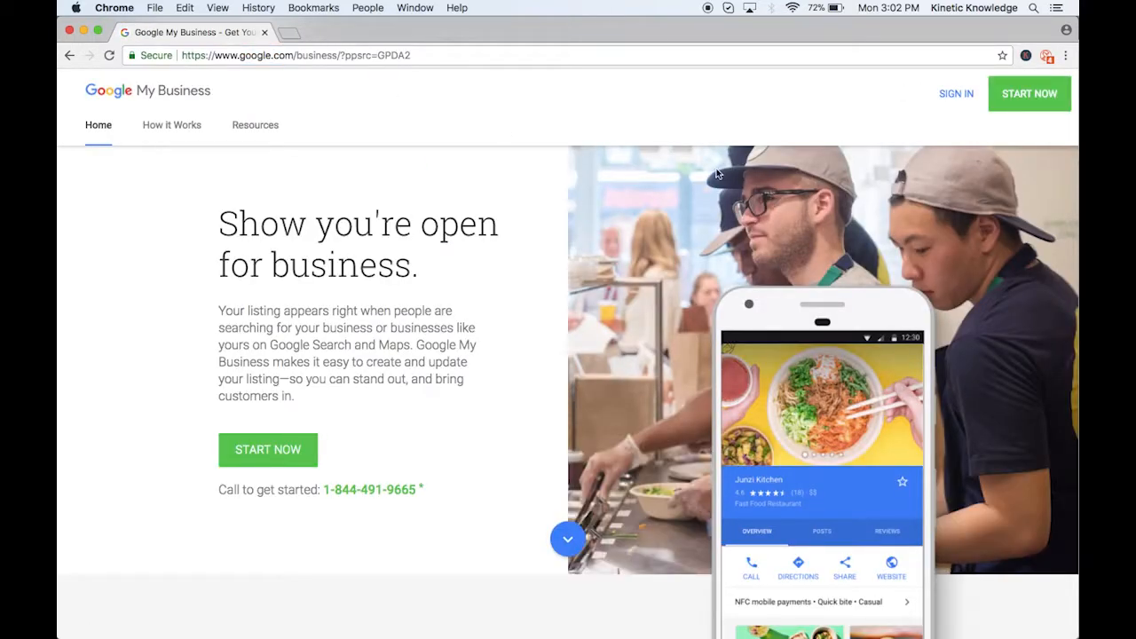
mouse_move(612, 83)
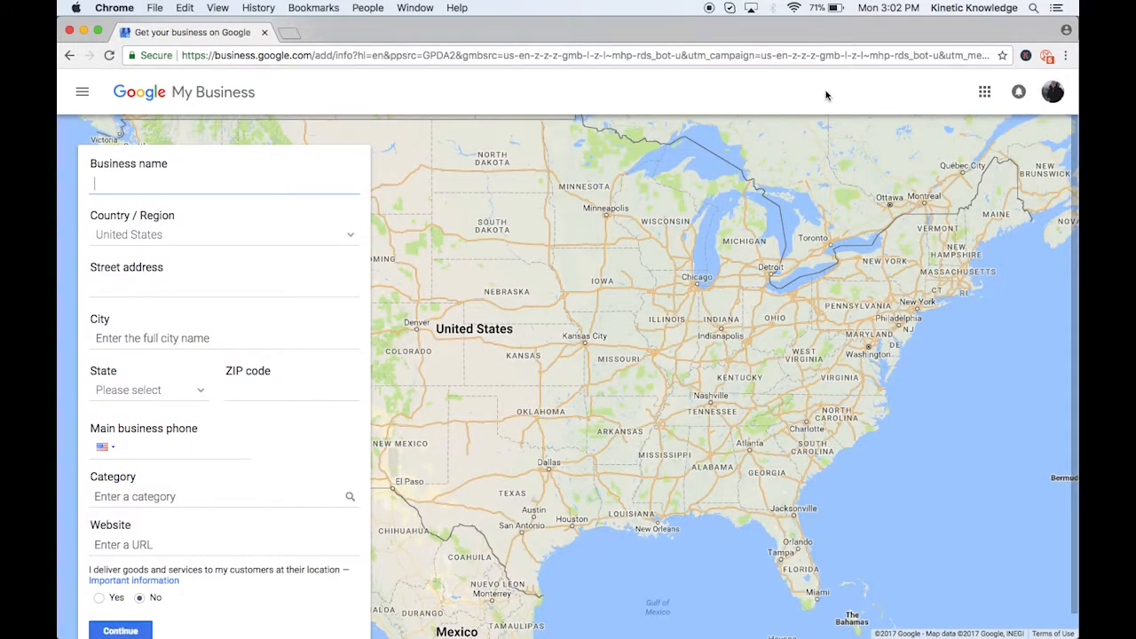
mouse_move(257, 163)
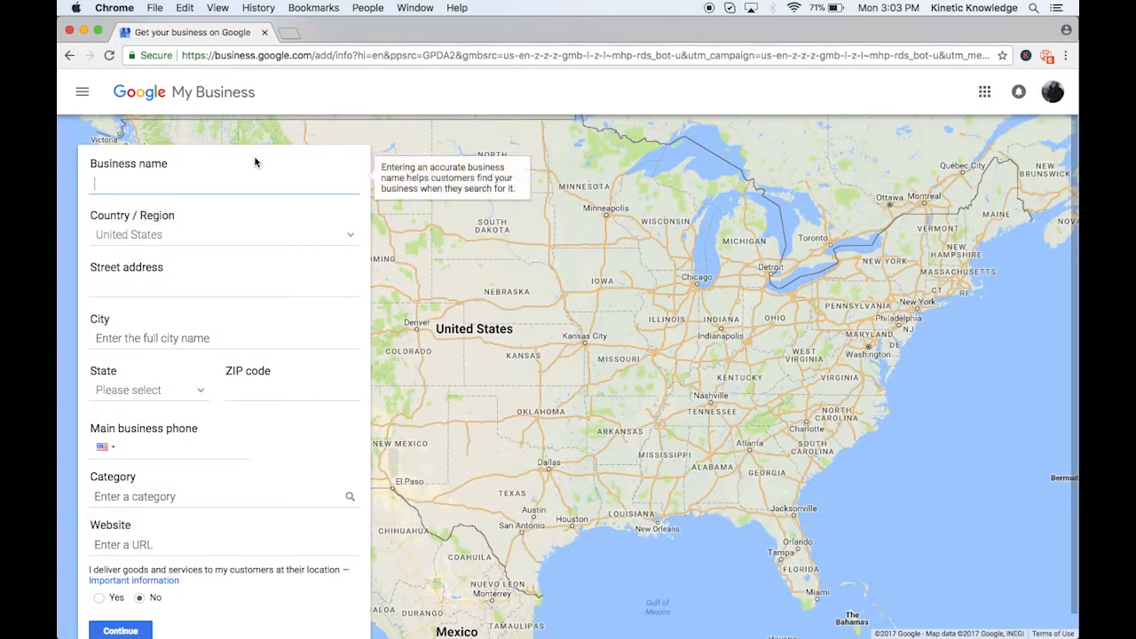
mouse_move(285, 203)
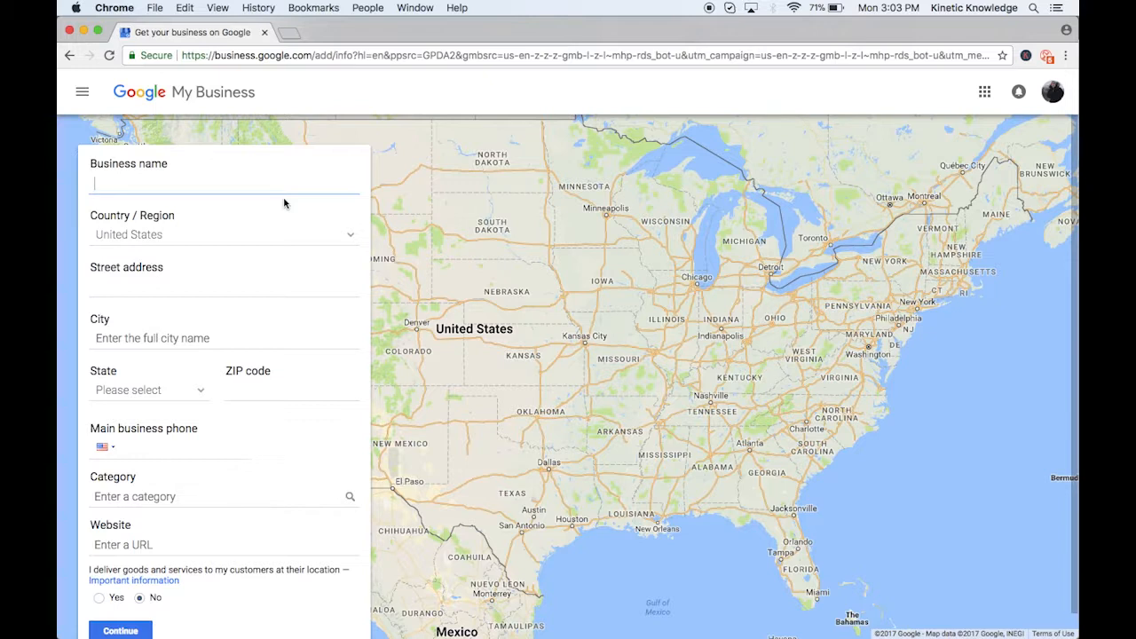
mouse_move(629, 621)
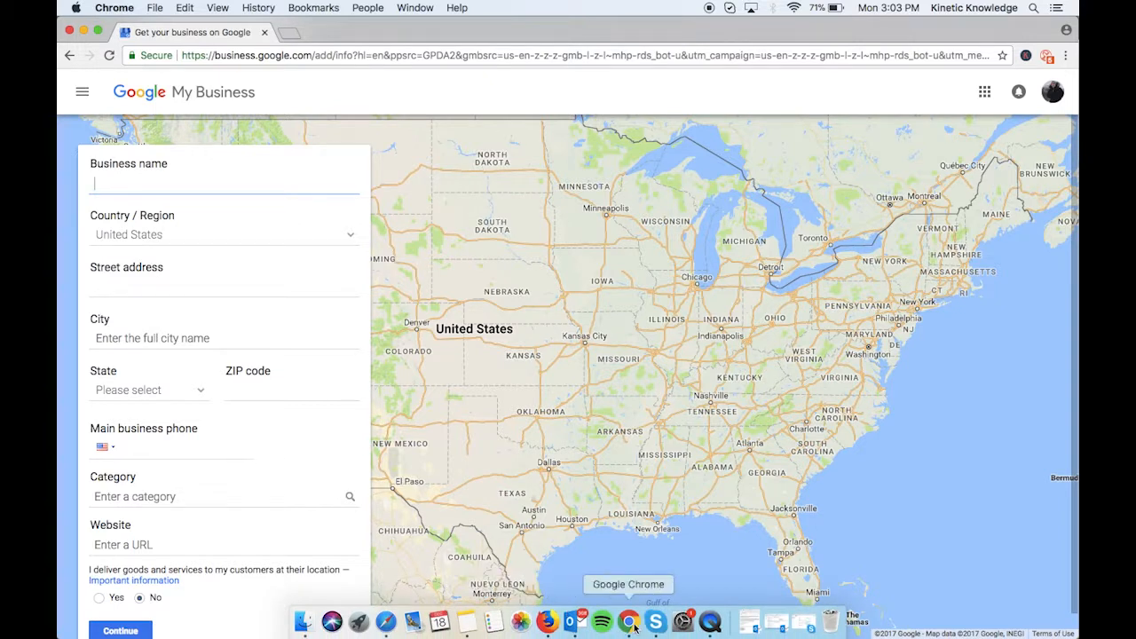
mouse_move(547, 625)
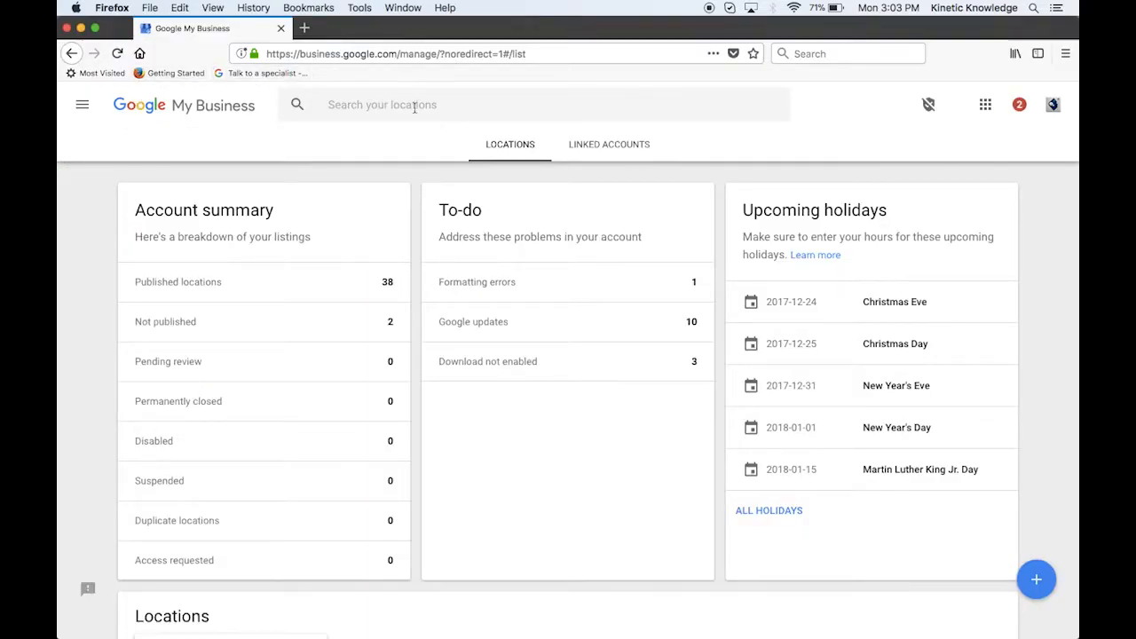
mouse_move(611, 221)
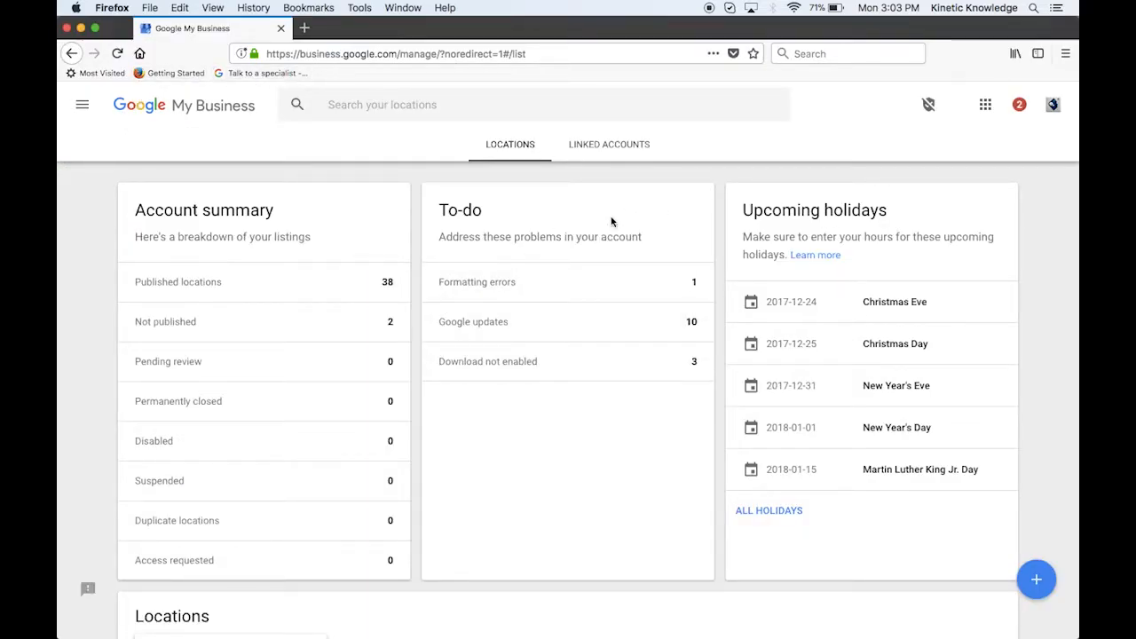
mouse_move(648, 481)
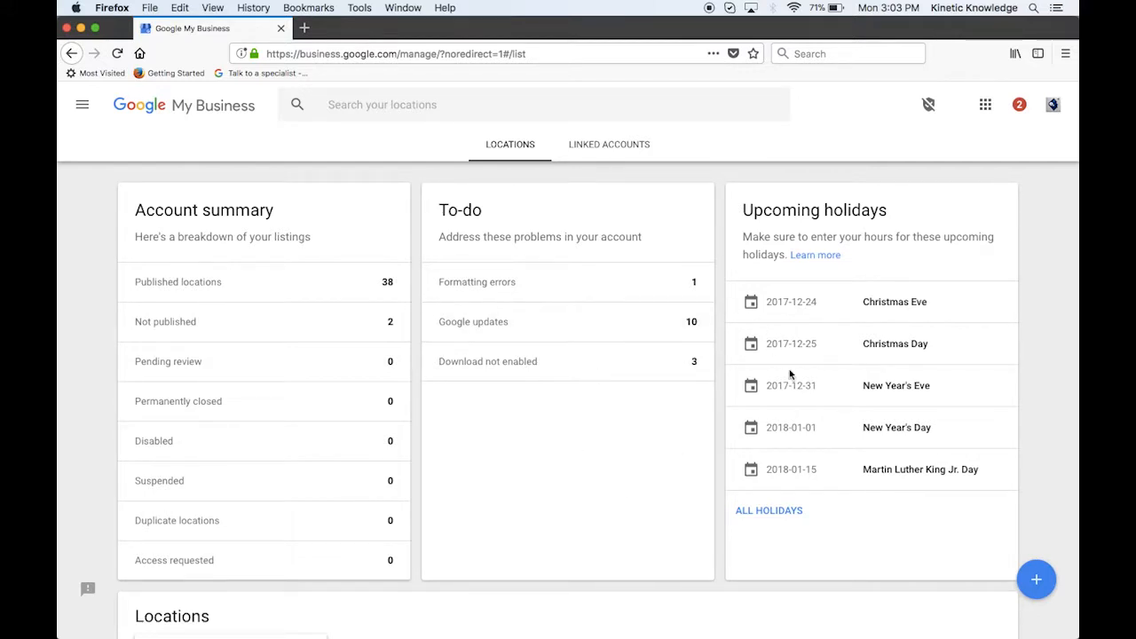
mouse_move(1037, 579)
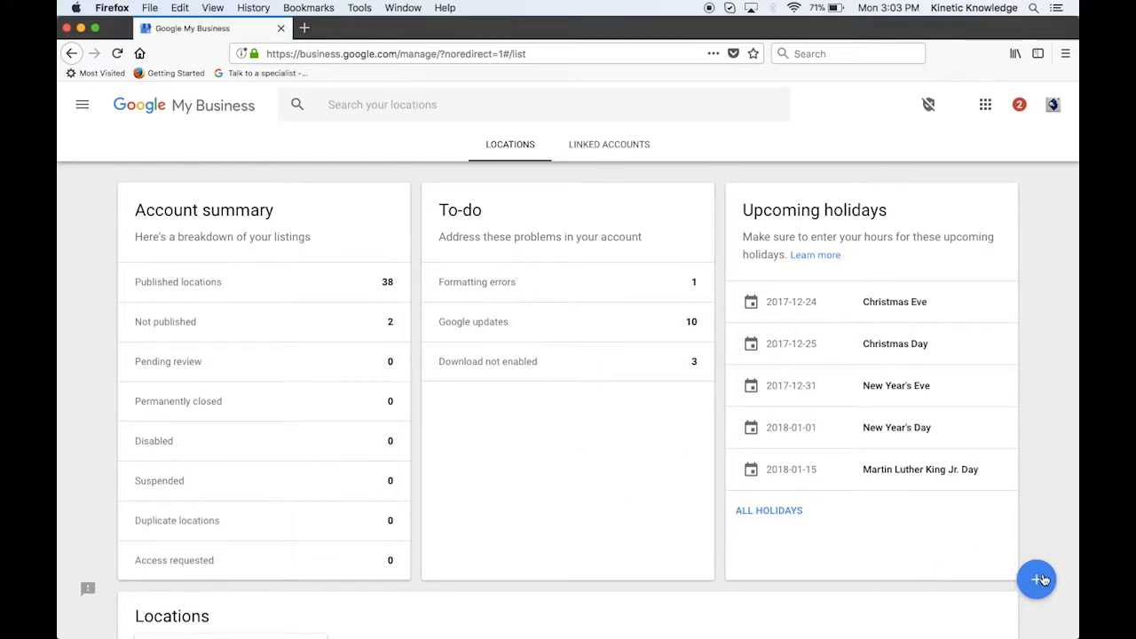
Start adding a new business location from the dashboard's + button
left_click(1036, 579)
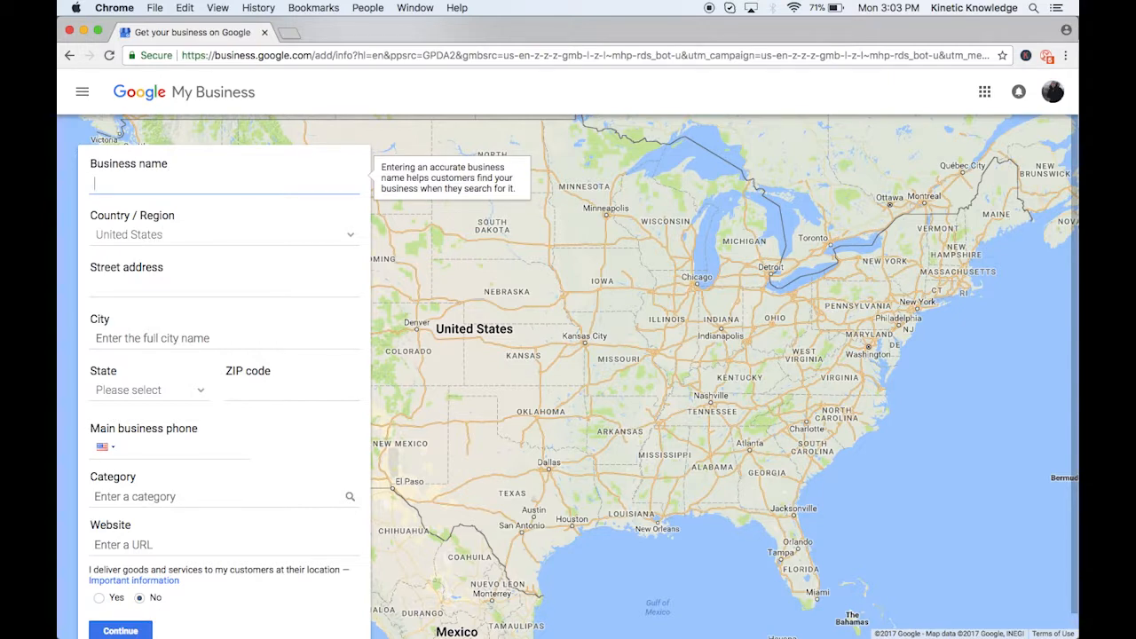
Fill the form from the suggested 'Kinetic Knowledge' listing: Brielle address, phone, Advertising Agency, website
type("kinetic Know")
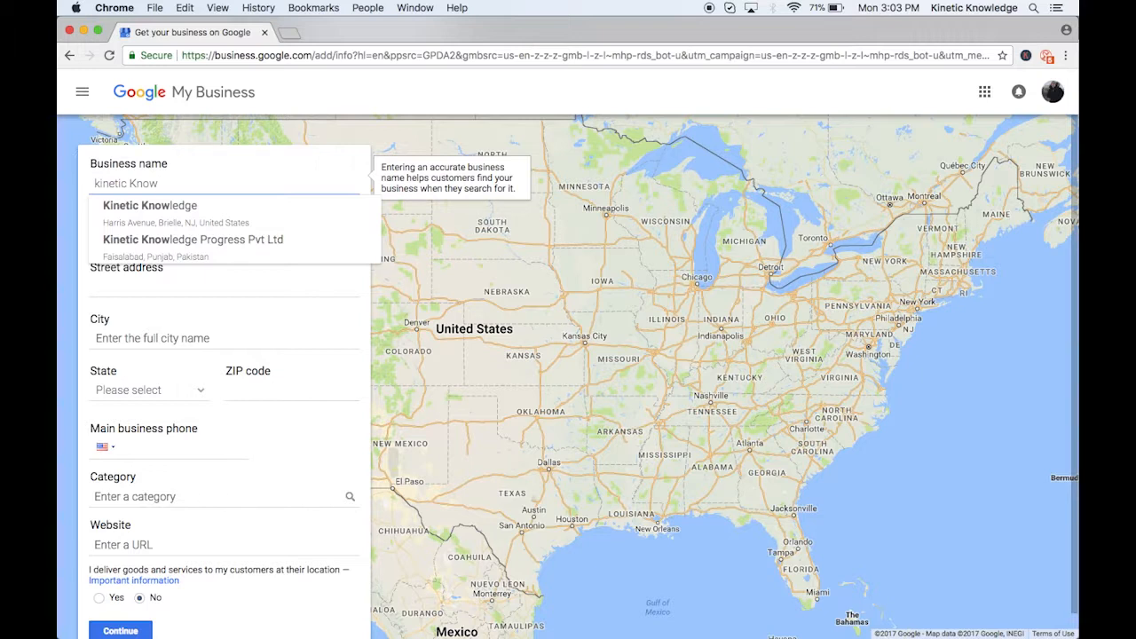
mouse_move(231, 205)
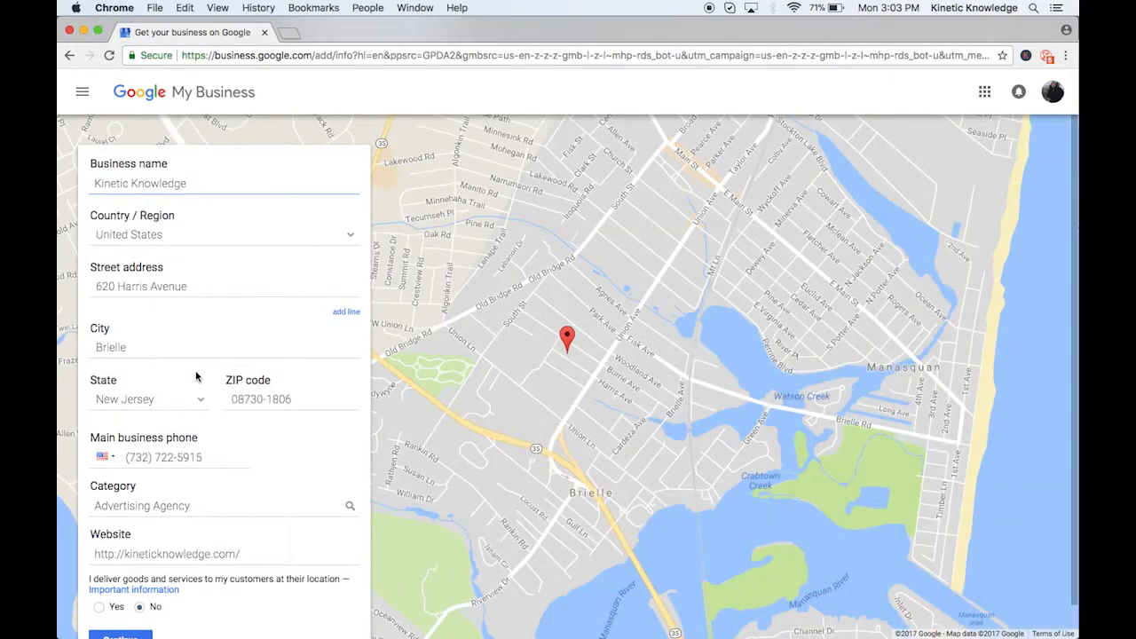
scroll("down", 3)
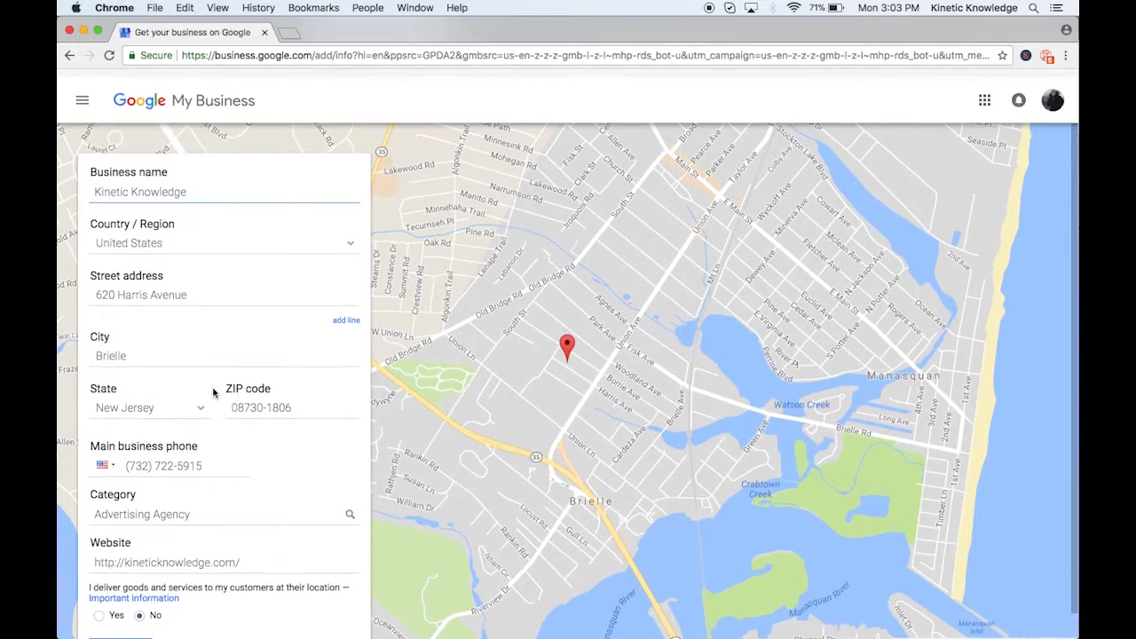
left_click(222, 192)
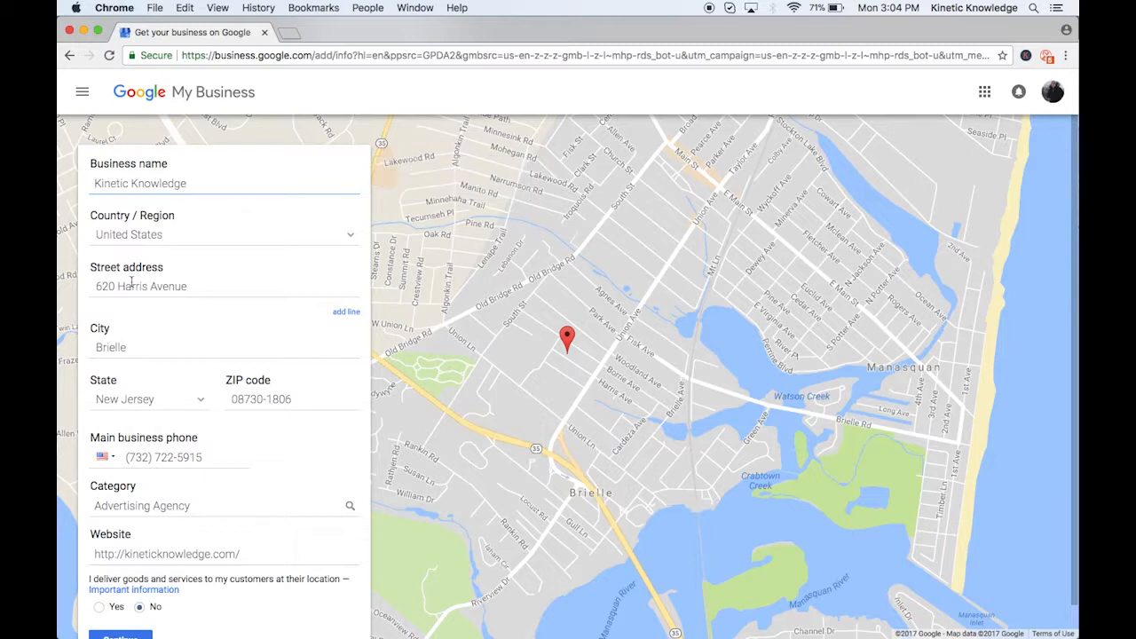
mouse_move(264, 257)
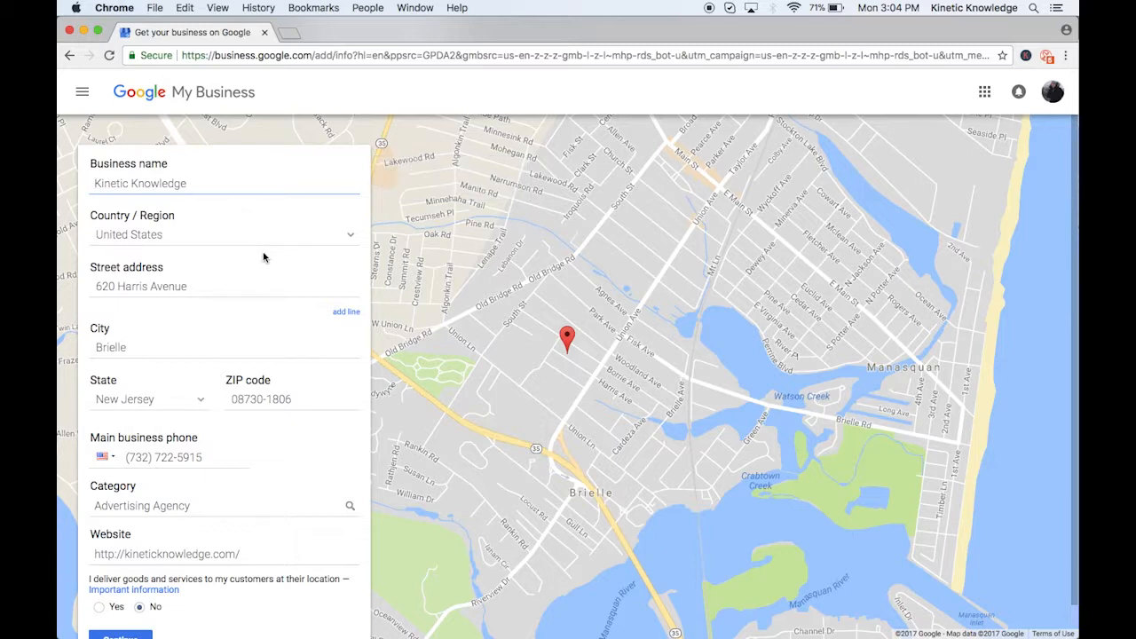
scroll("down", 3)
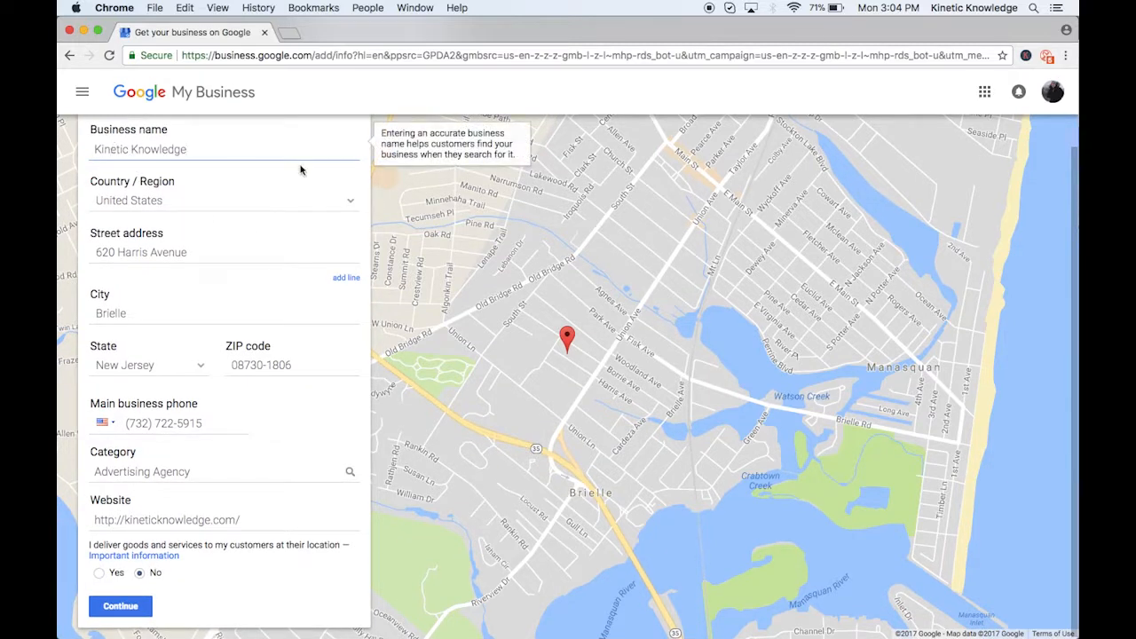
mouse_move(243, 203)
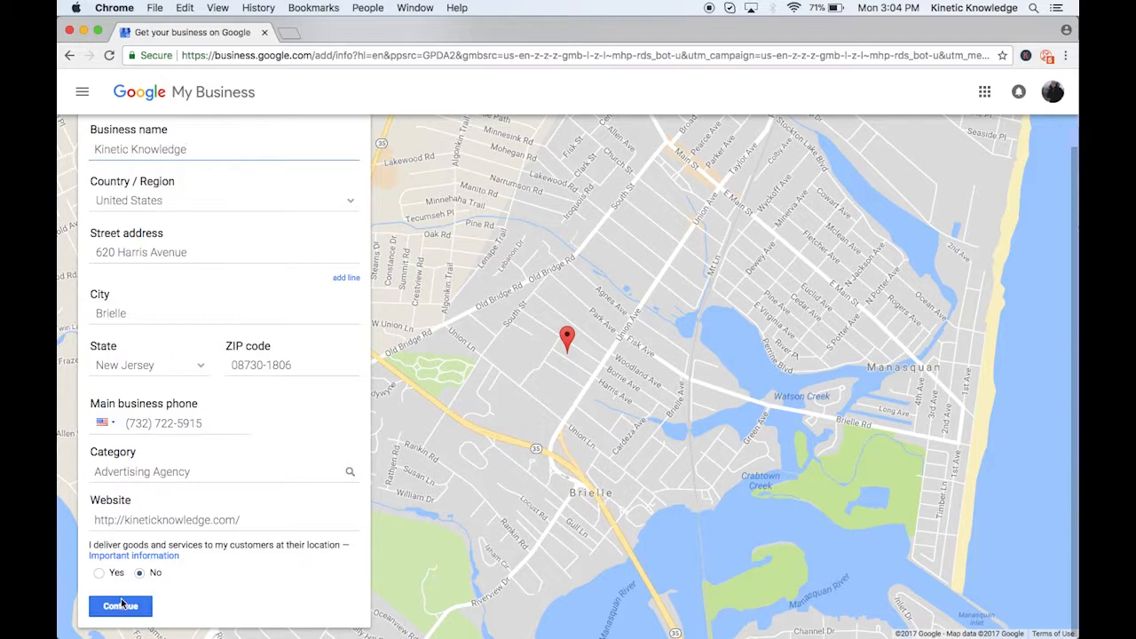
Submit the details and request ownership of the already-verified listing
left_click(120, 605)
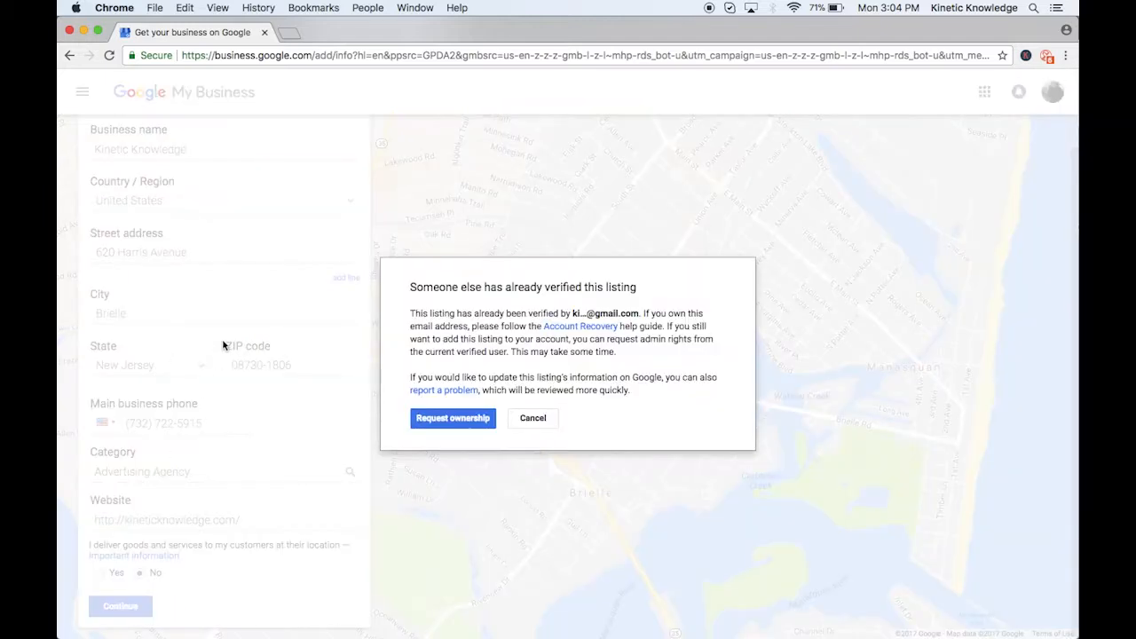
mouse_move(410, 302)
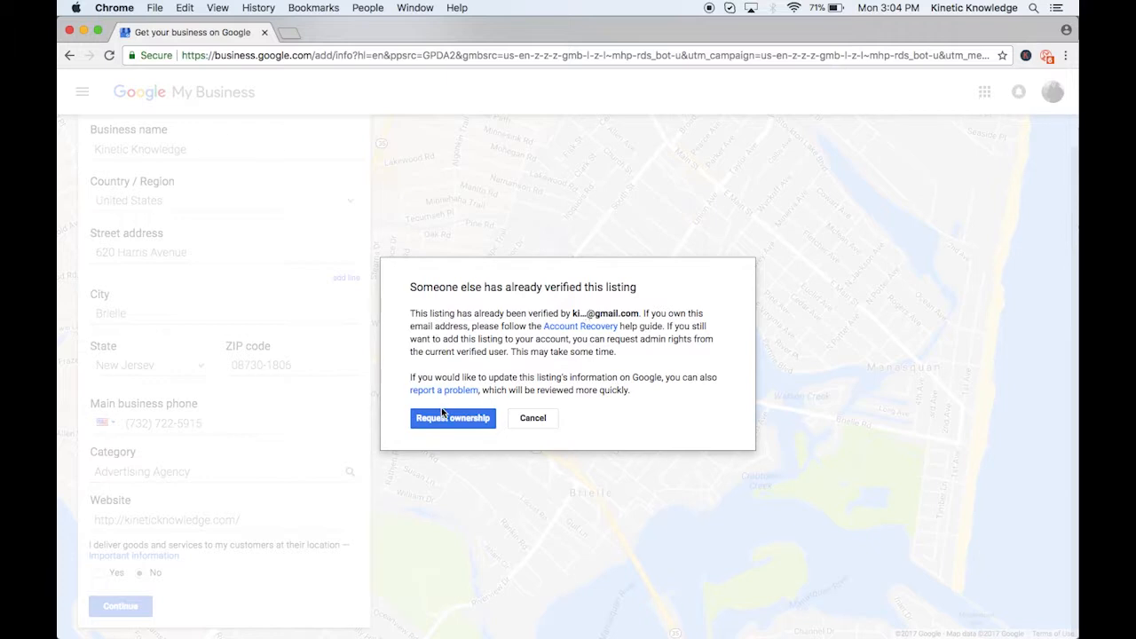
left_click(452, 418)
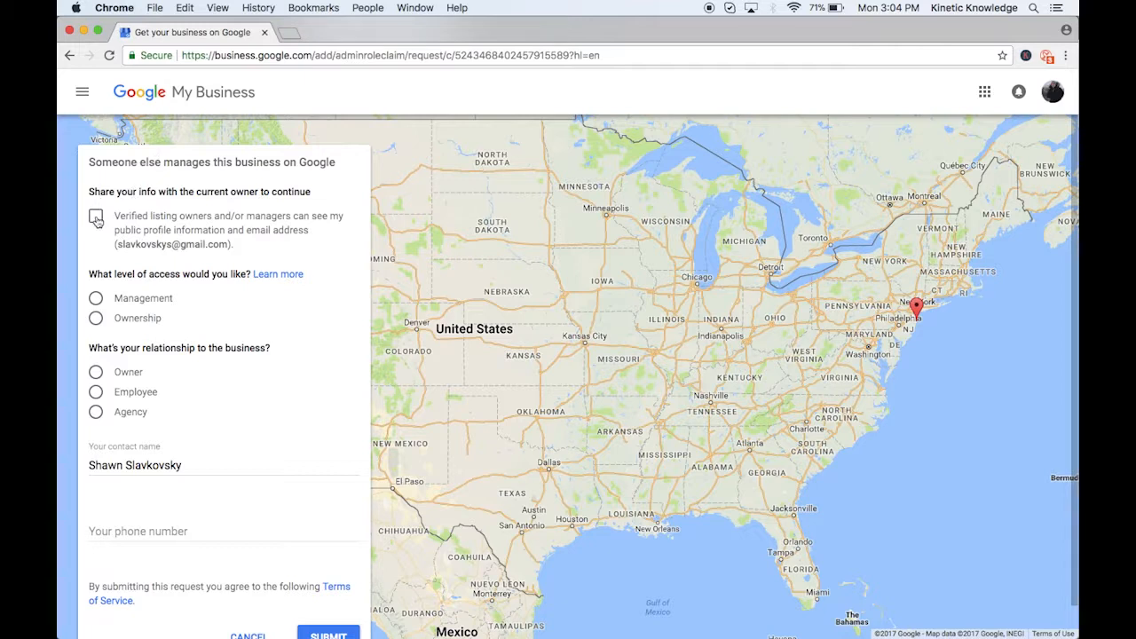
Tick sharing info with the current owner and select Ownership as the access level
left_click(95, 218)
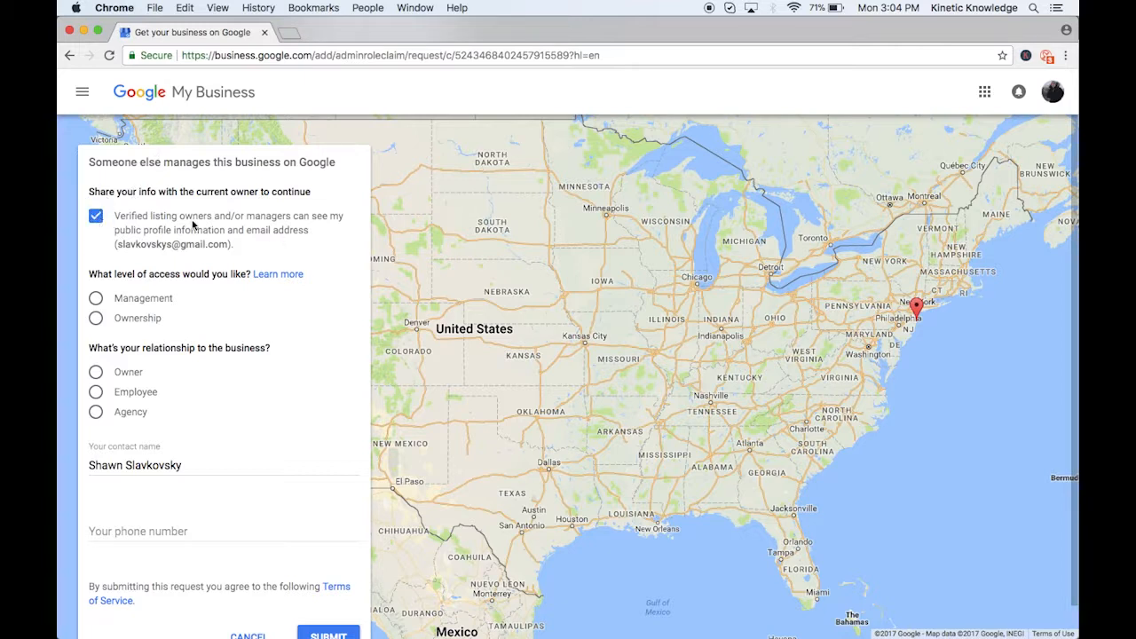
mouse_move(249, 244)
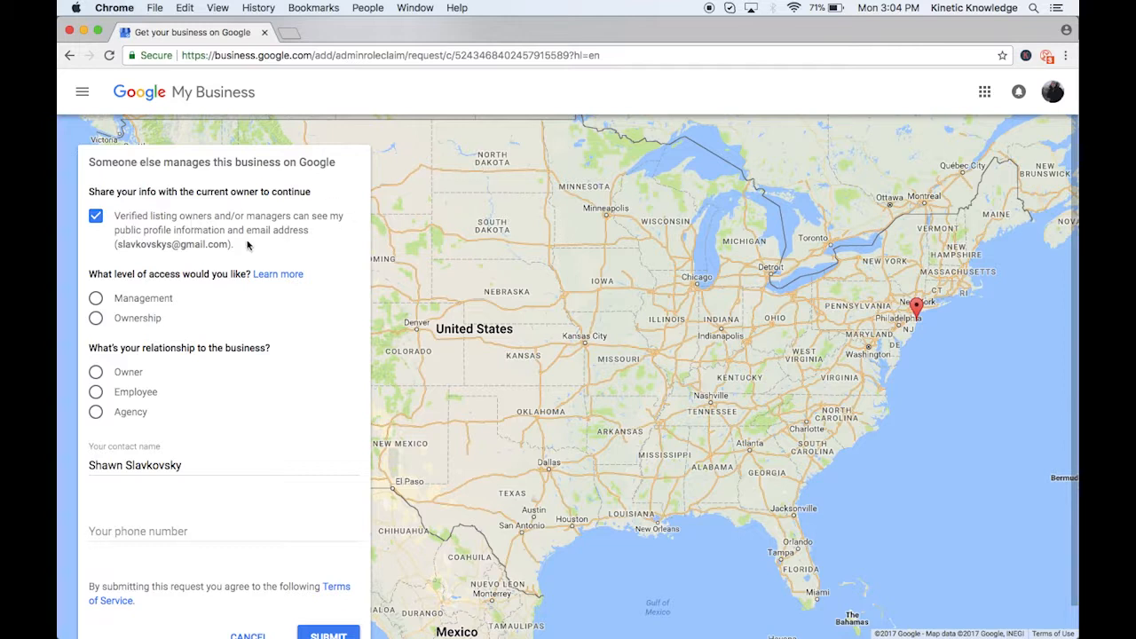
mouse_move(240, 258)
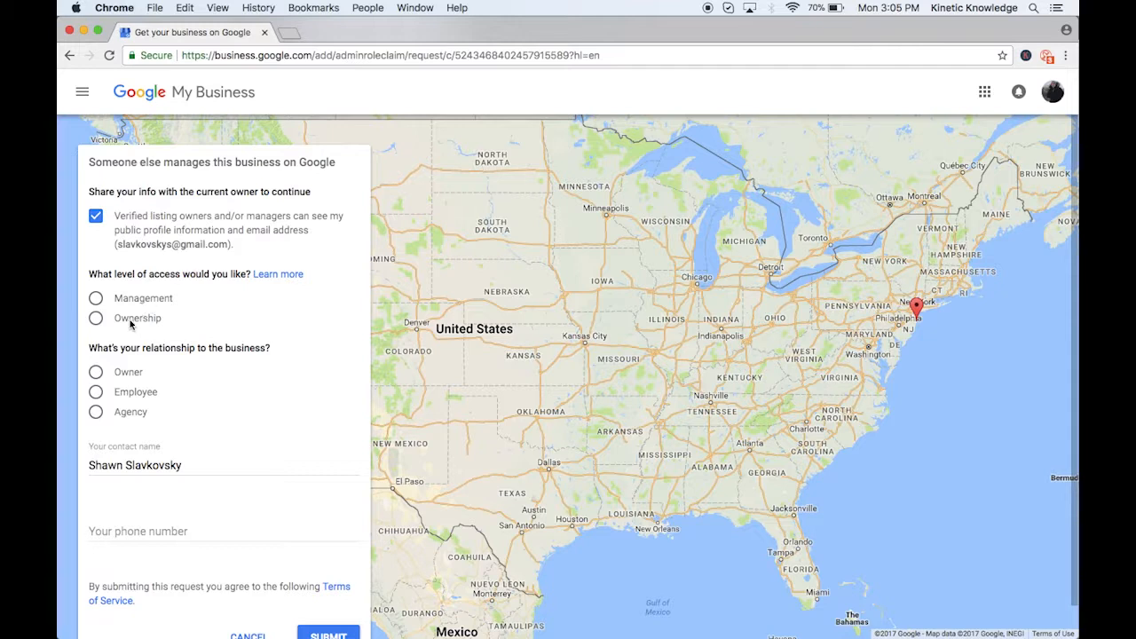
left_click(95, 318)
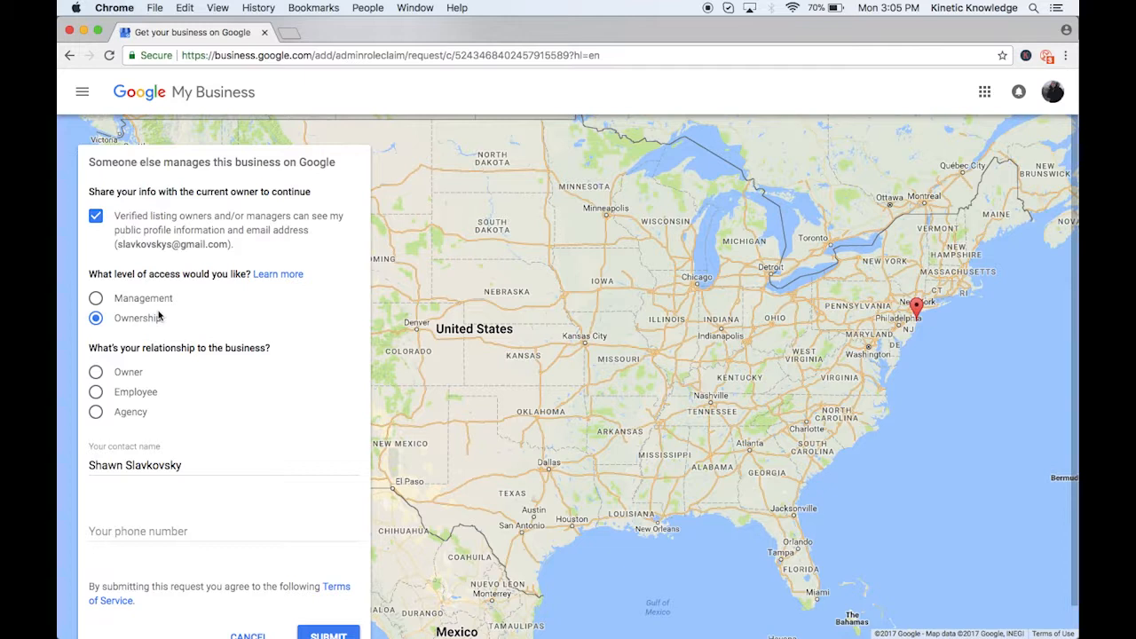
mouse_move(328, 426)
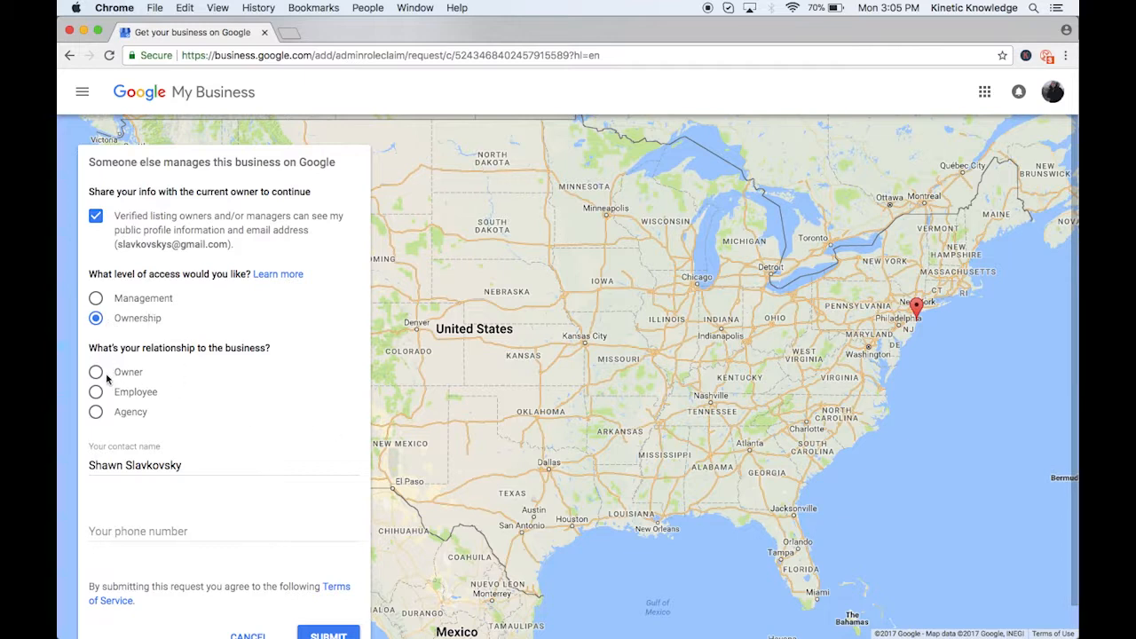
mouse_move(155, 378)
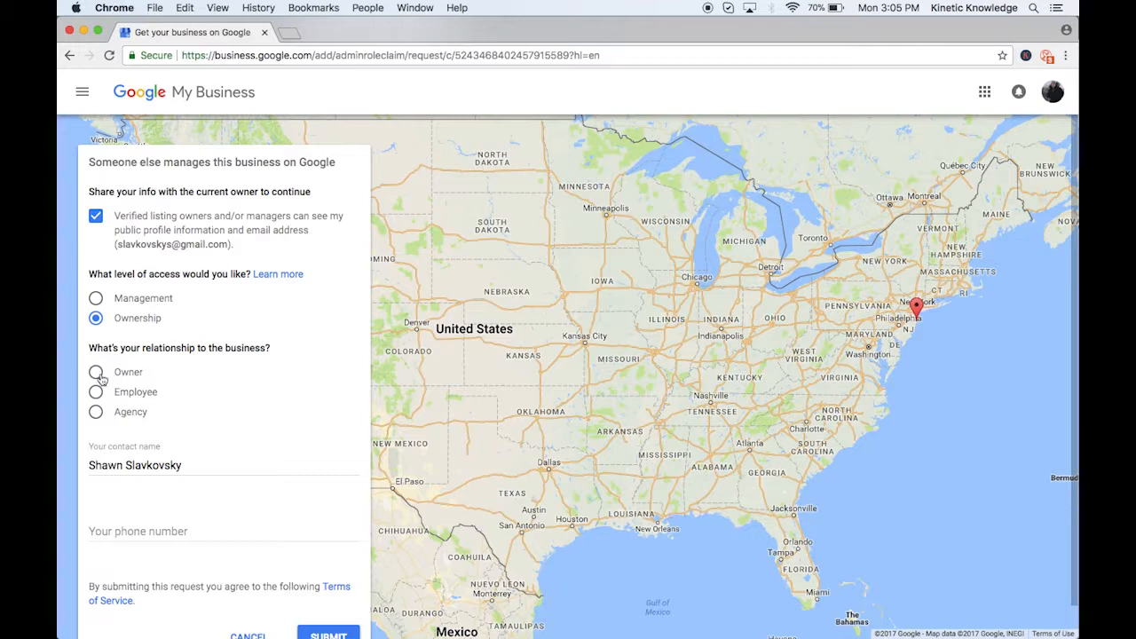
mouse_move(164, 574)
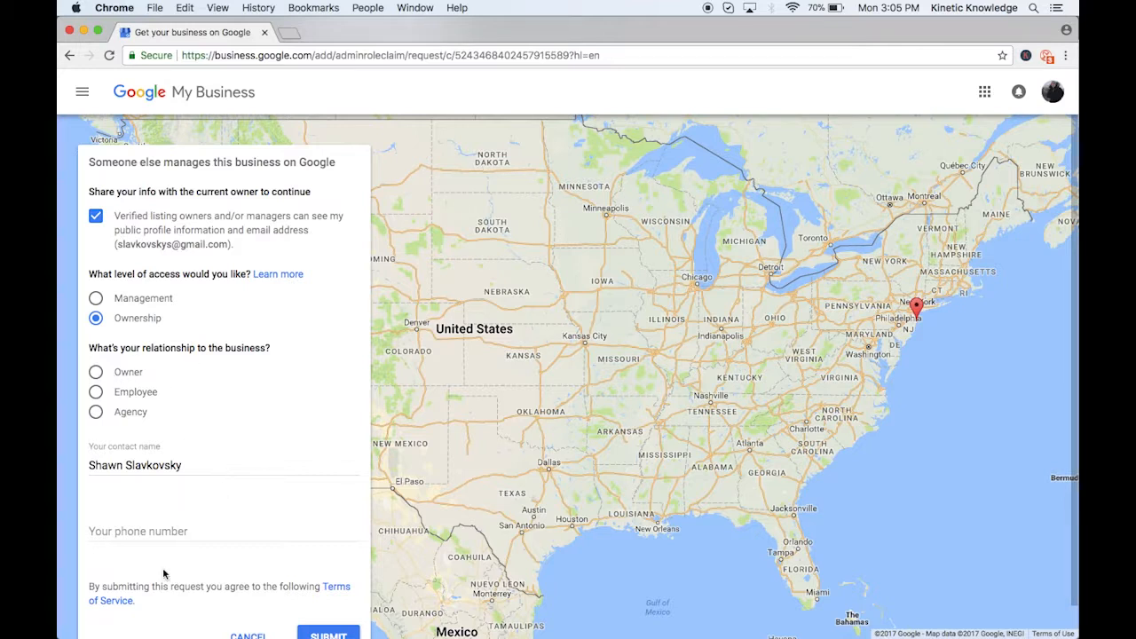
scroll("down", 3)
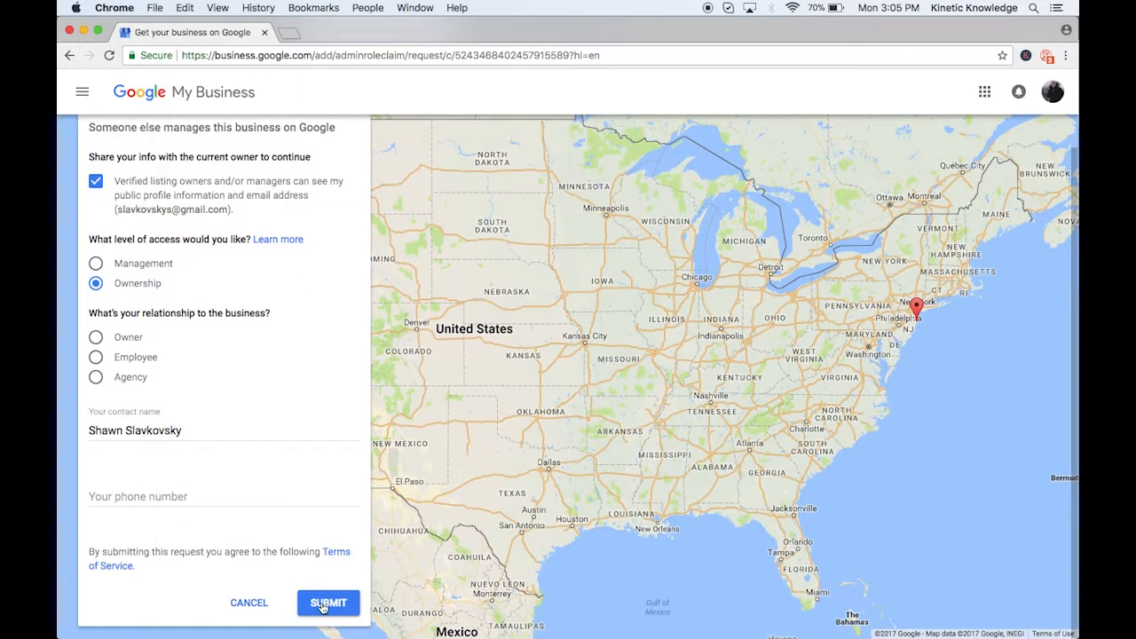
mouse_move(288, 444)
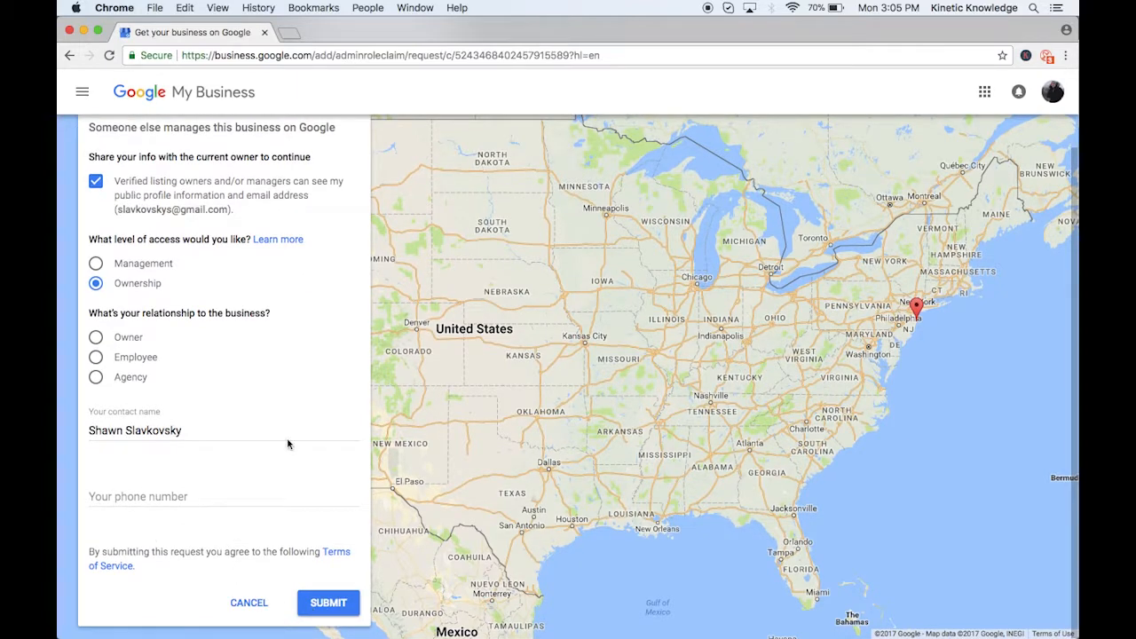
scroll("up", 3)
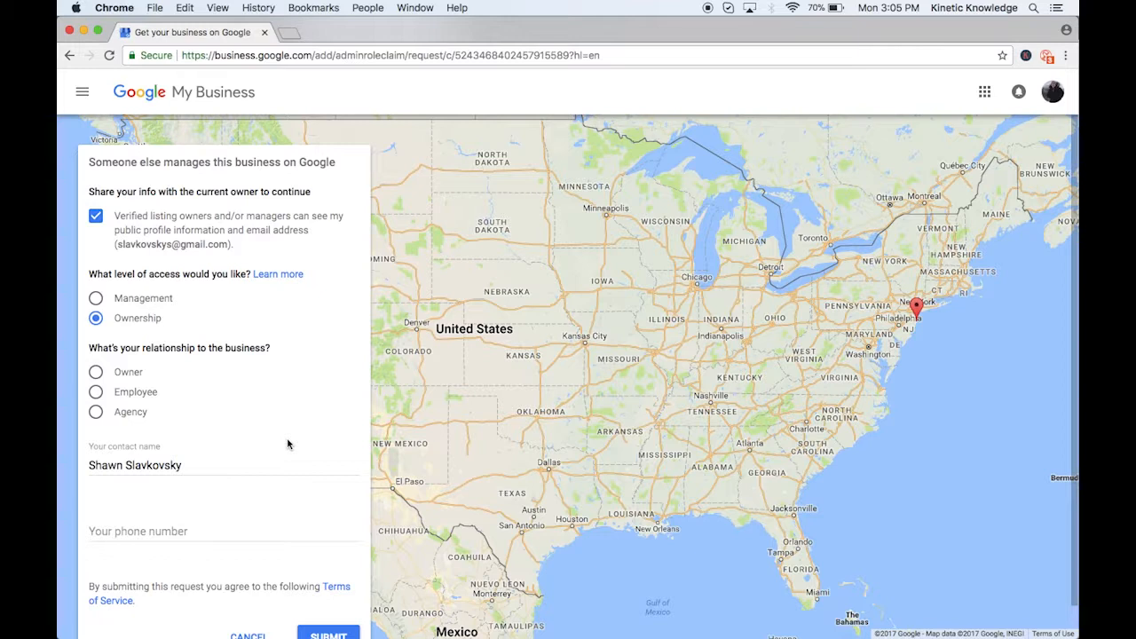